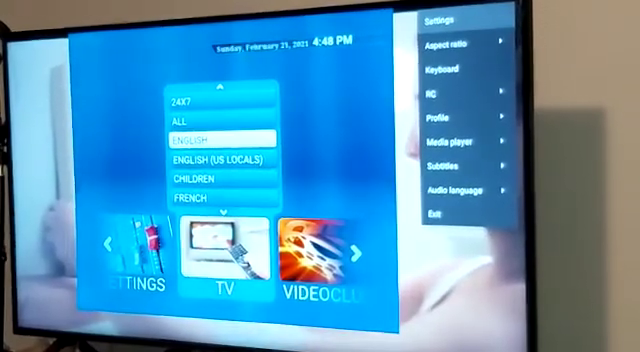
# Step: Reach the profile's settings list with profile, portal, STB configuration and media player options
pyautogui.click(436, 22)
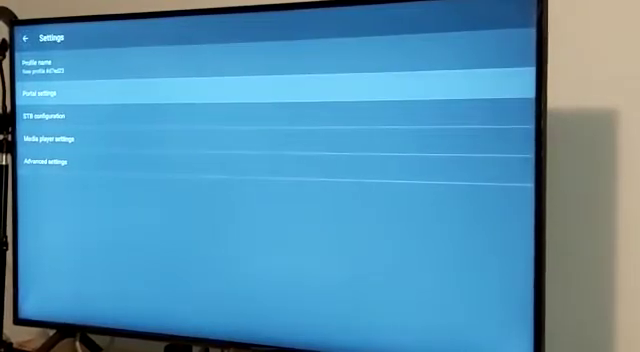
# Step: Bring up the Portal URL edit box showing the current address in the portal settings
pyautogui.click(44, 92)
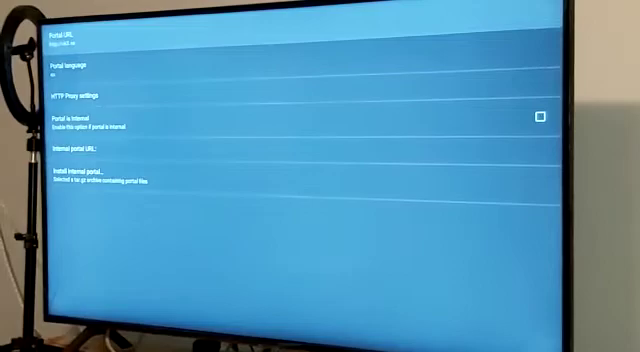
pyautogui.click(100, 42)
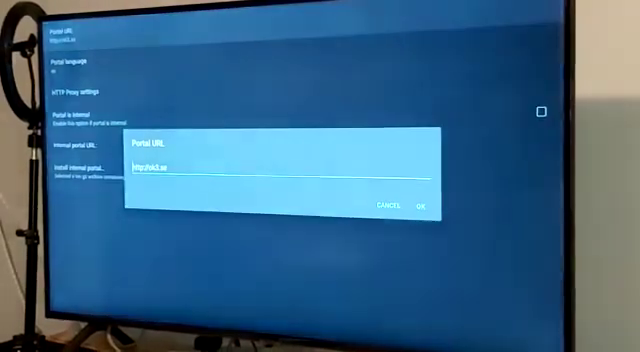
# Step: Replace the portal address with the new URL and confirm it with OK
pyautogui.click(280, 160)
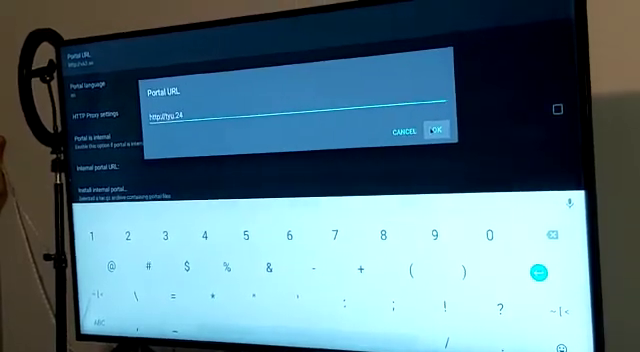
pyautogui.click(434, 132)
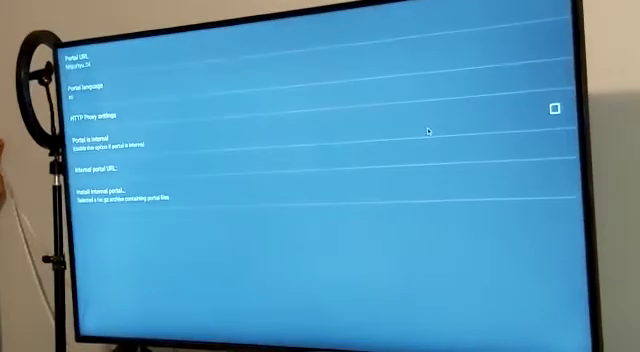